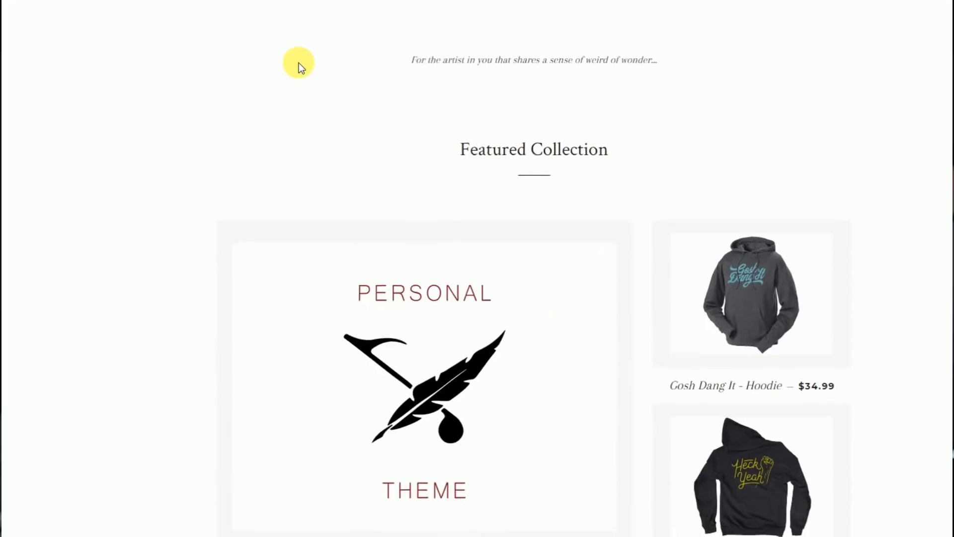
- Scroll to the Featured Collection and open the $39.99 Personal Theme Song product
{"action": "scroll", "scroll_direction": "down", "scroll_amount": 3}
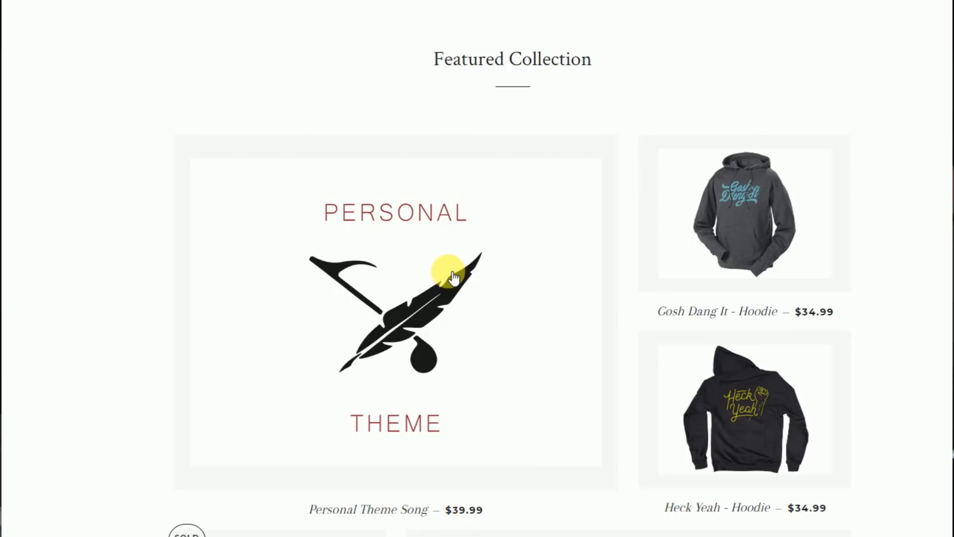
{"action": "left_click", "coordinate": [395, 310]}
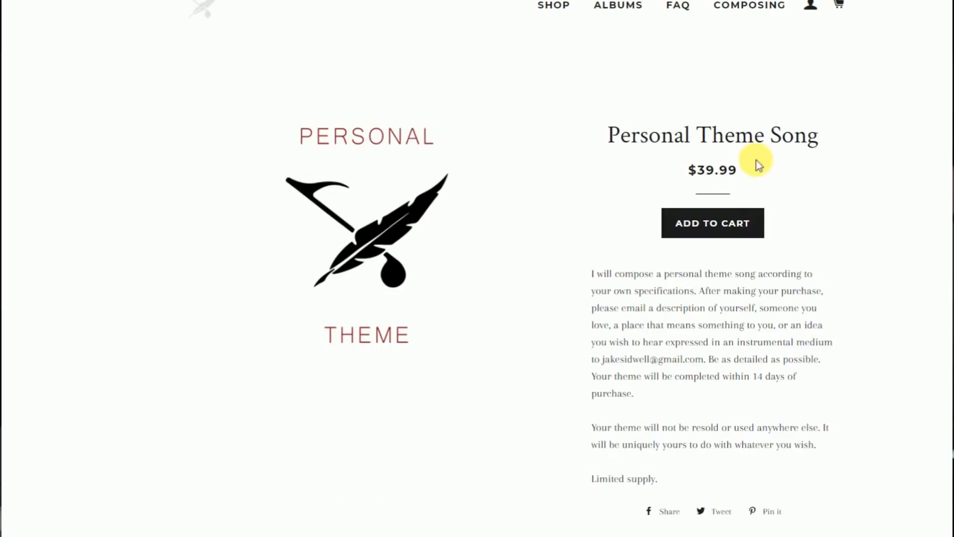